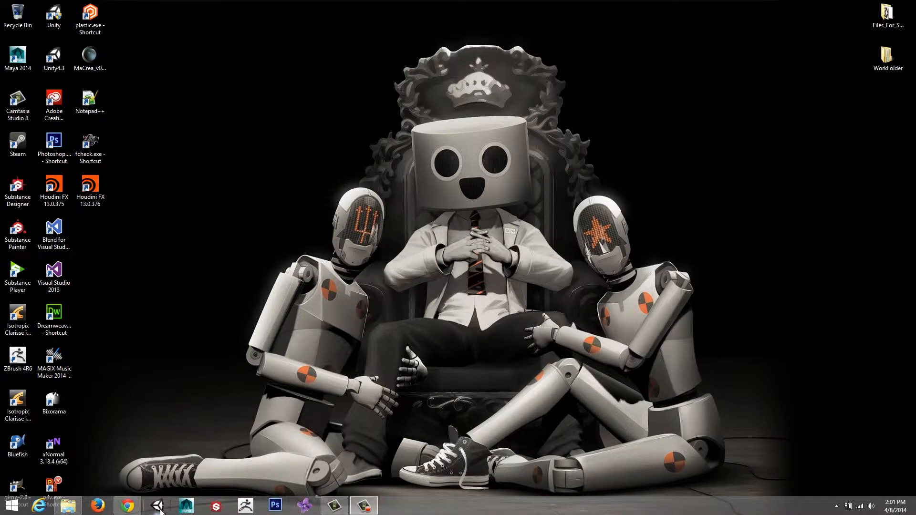
mouse_move(157, 506)
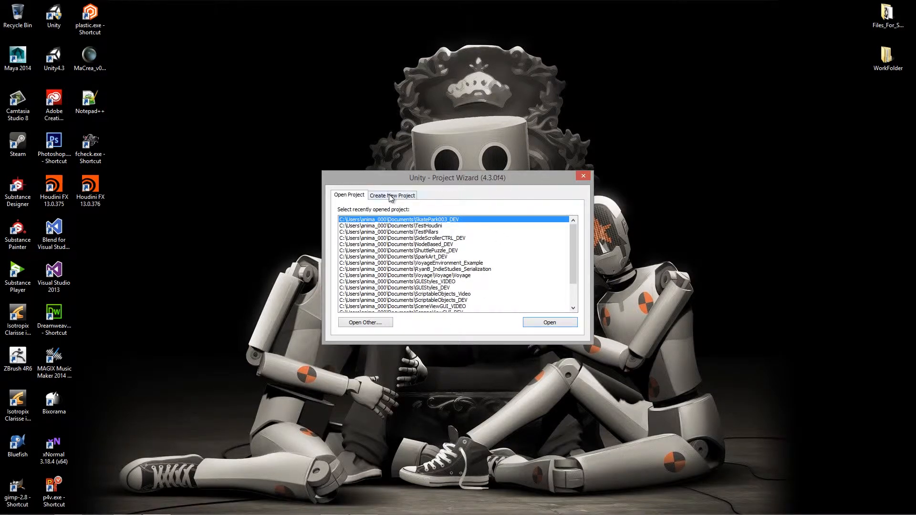
- Create a new project whose location path ends in HoudiniEngine_Video
left_click(392, 195)
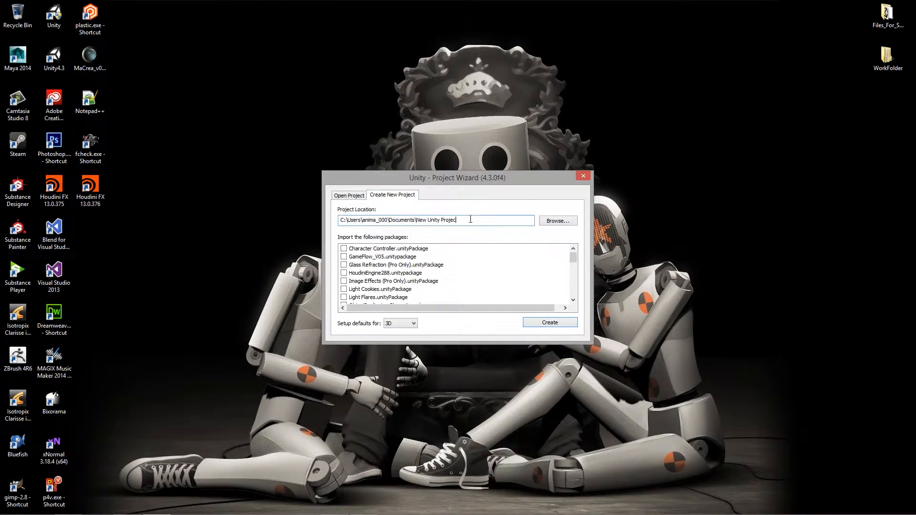
type("HoudiniEngin")
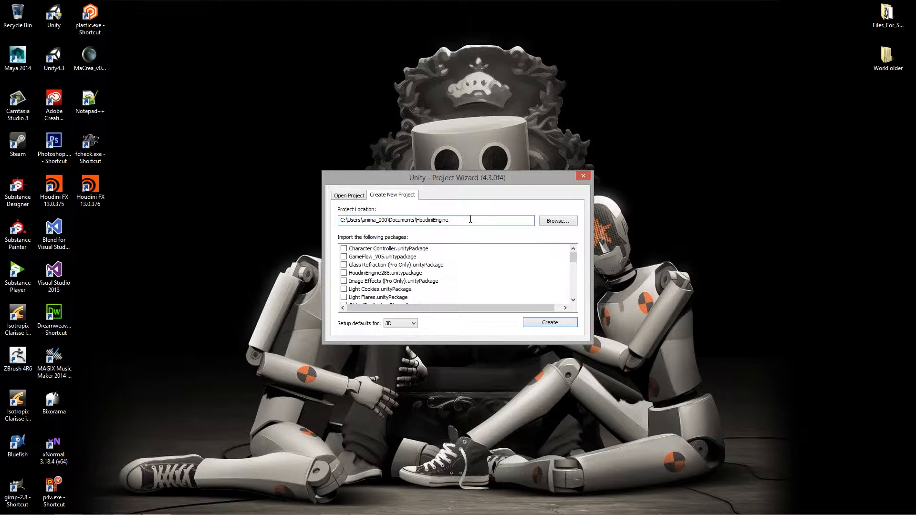
type("_Video")
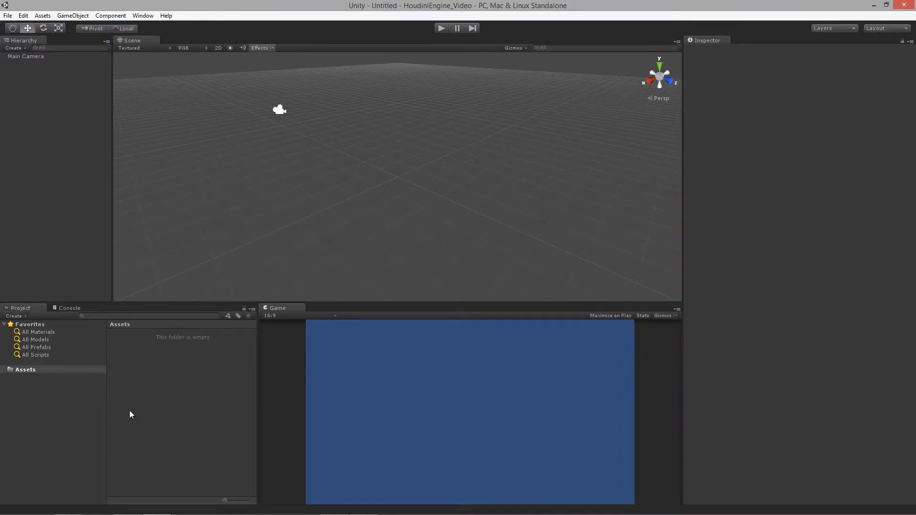
mouse_move(227, 395)
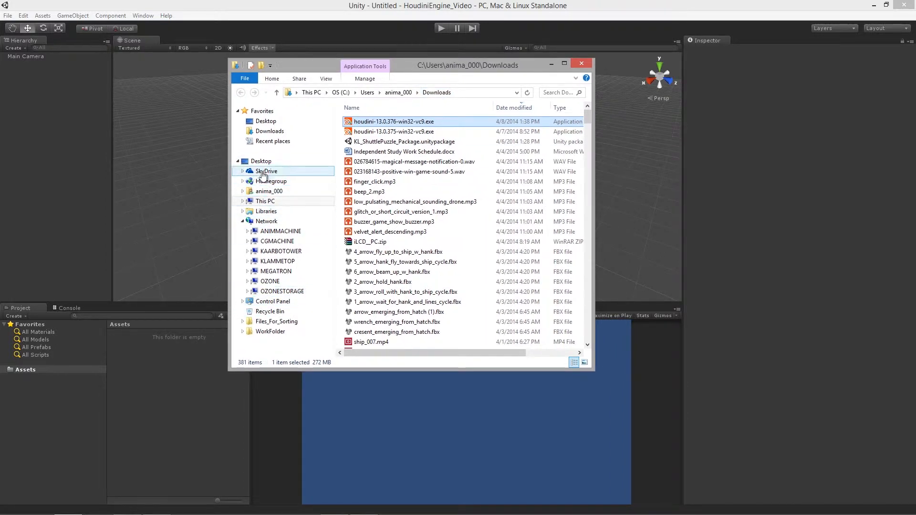
- Navigate from OS (C:) into Program Files (x86) and then the Side Effects Software folder
left_click(265, 200)
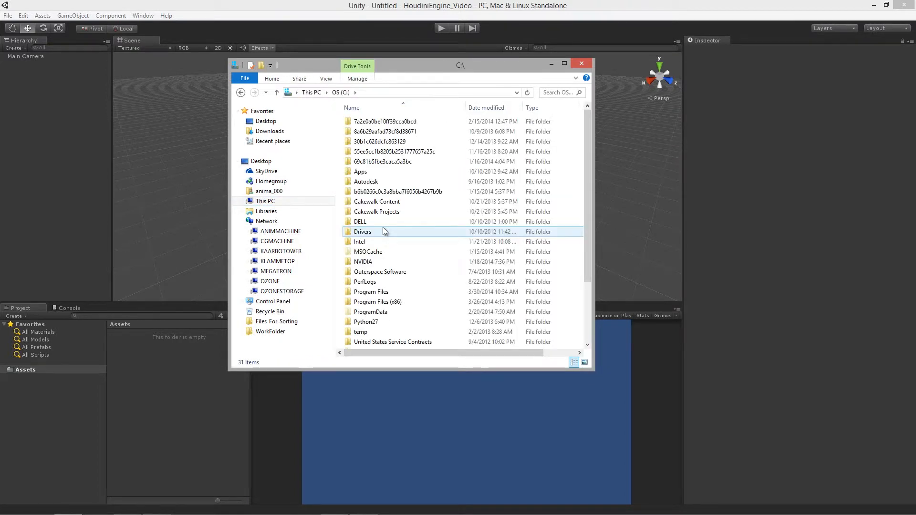
left_click(376, 302)
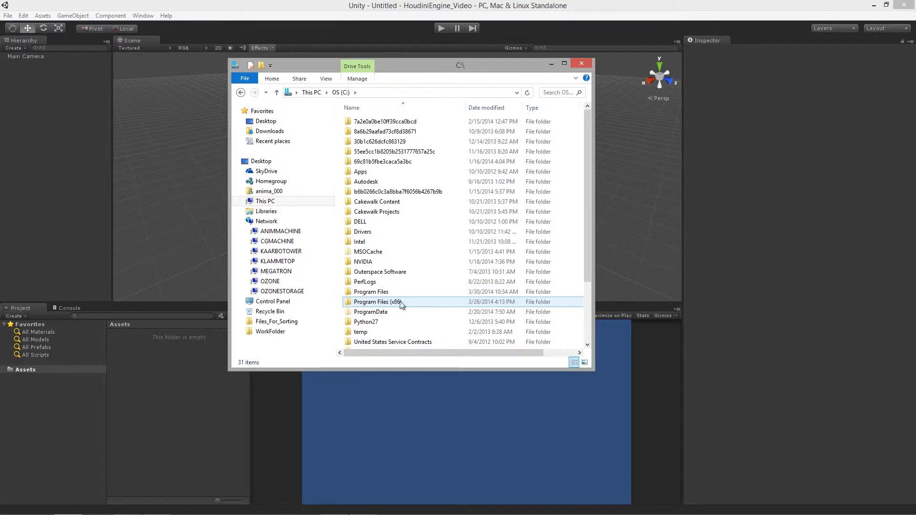
double_click(377, 302)
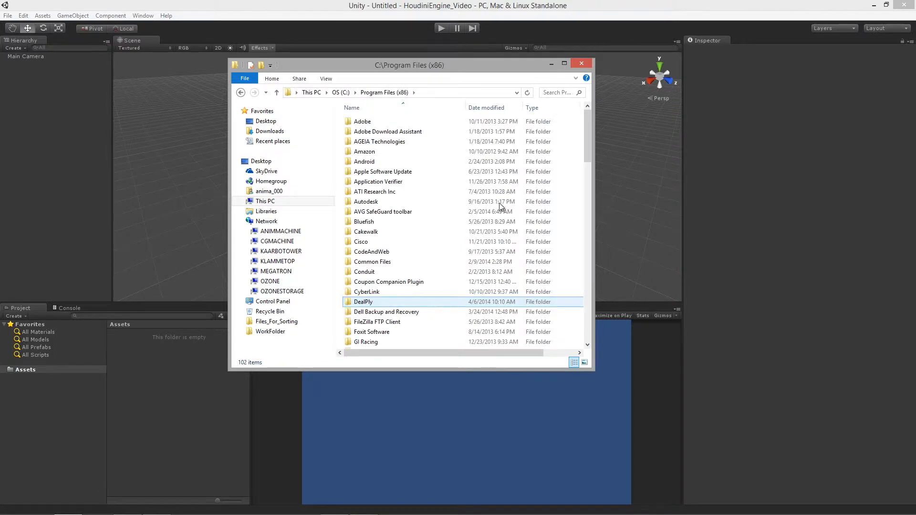
left_click(371, 252)
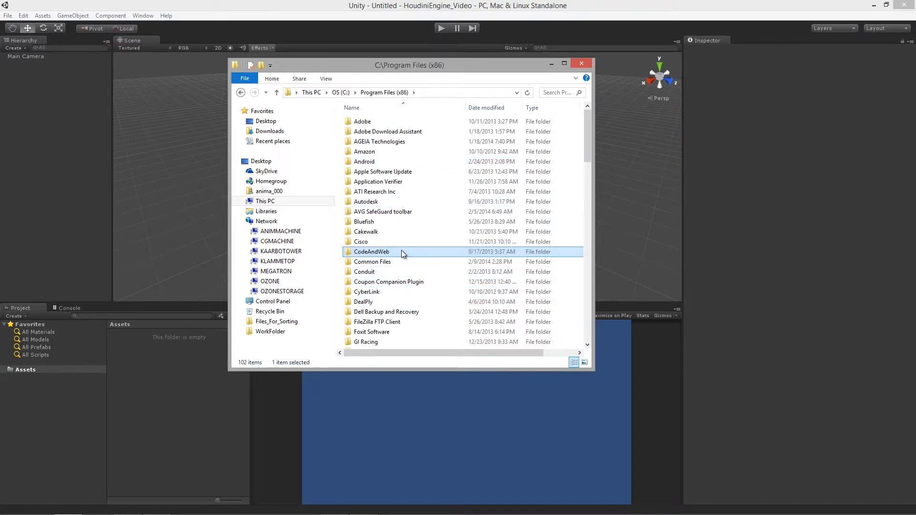
scroll("down", 3)
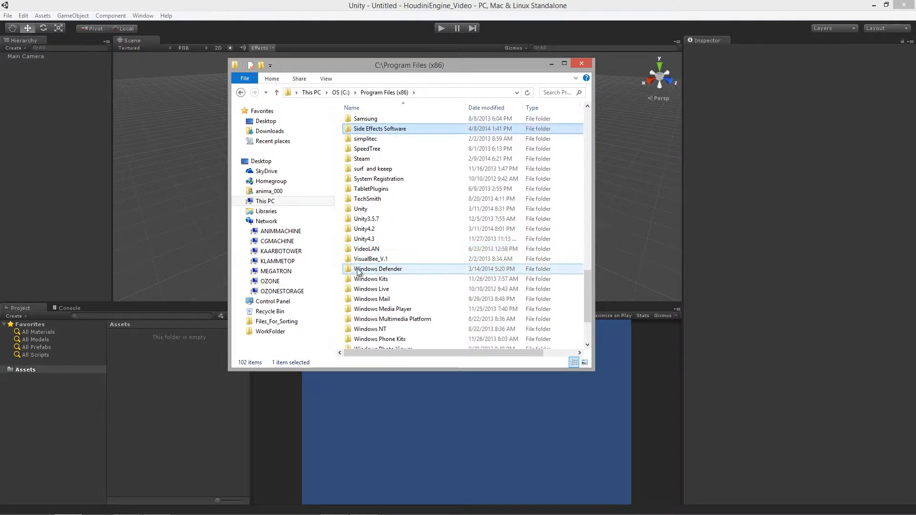
double_click(380, 129)
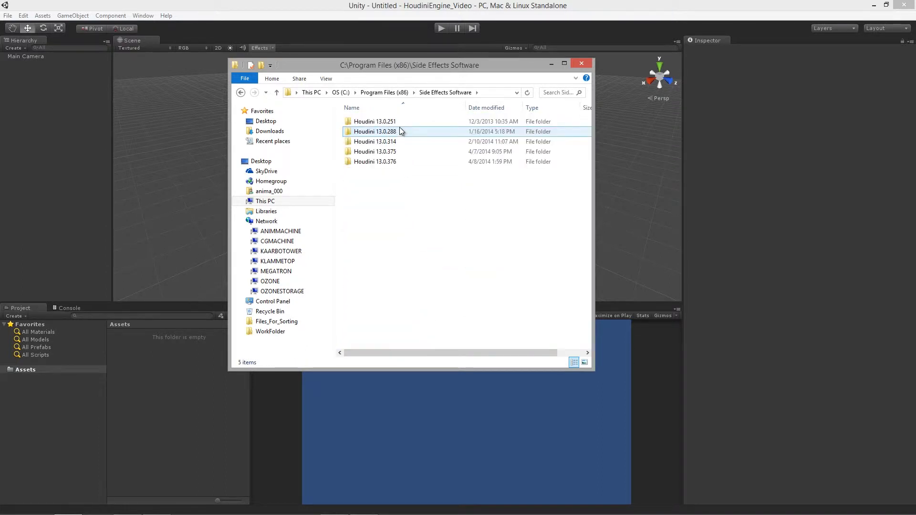
- Browse the installed Houdini 13.0.375 and 13.0.376 version folders
left_click(375, 161)
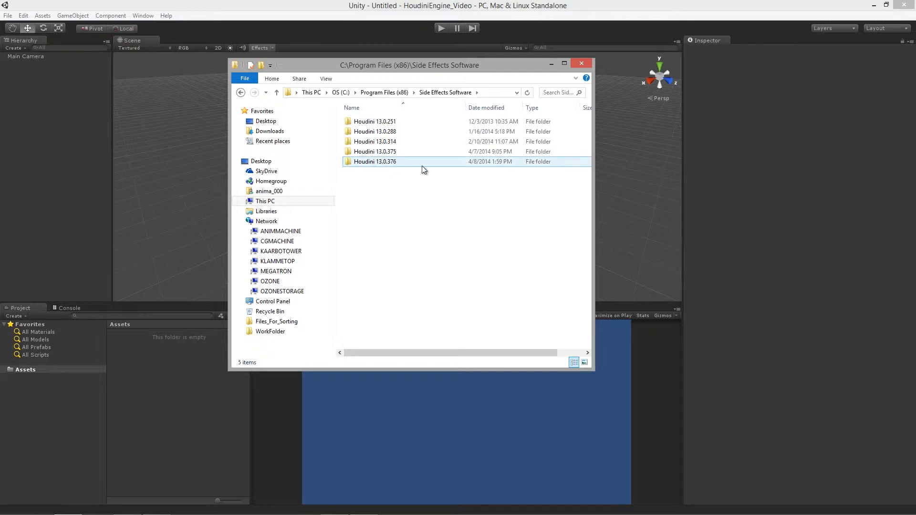
left_click(375, 151)
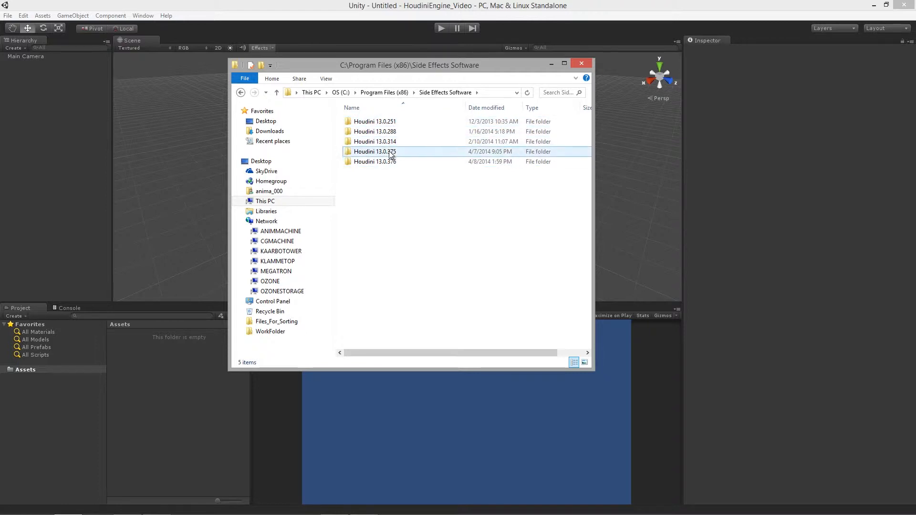
left_click(375, 161)
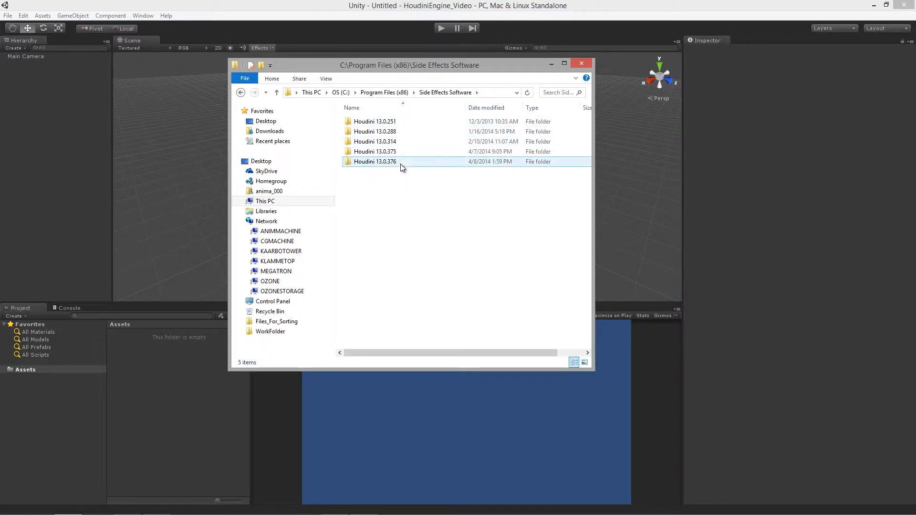
- Go into the Houdini 13.0.376 folder and its engine subfolder
double_click(375, 161)
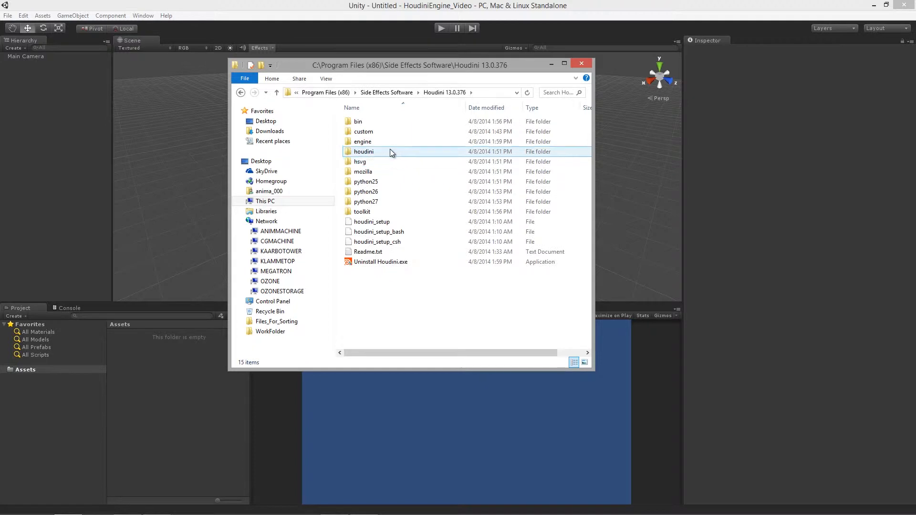
left_click(276, 92)
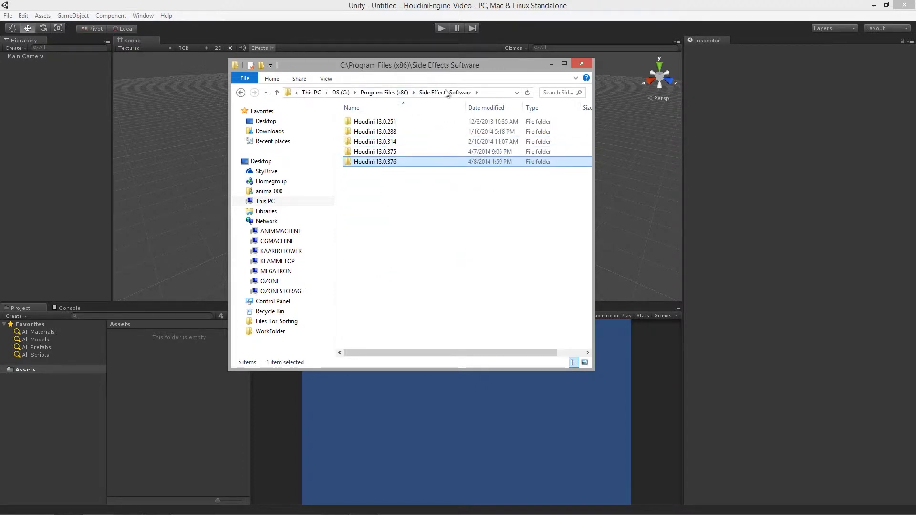
mouse_move(375, 168)
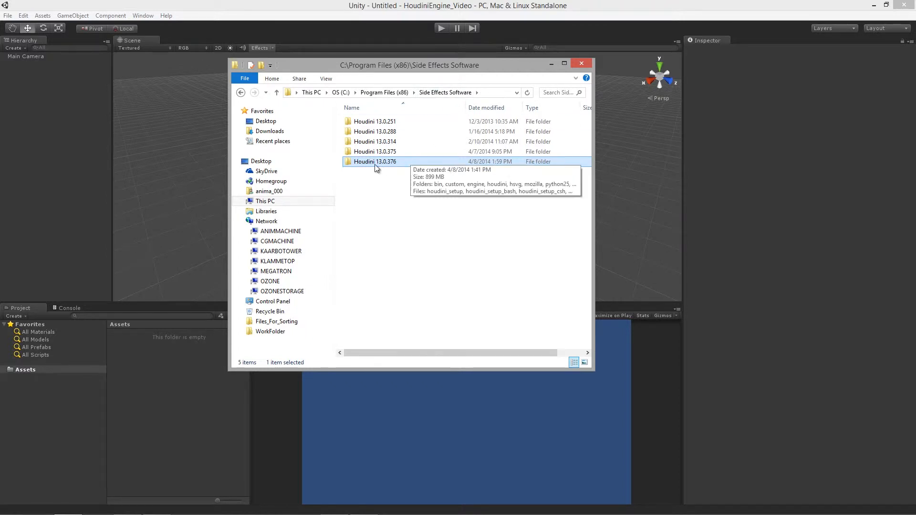
double_click(376, 161)
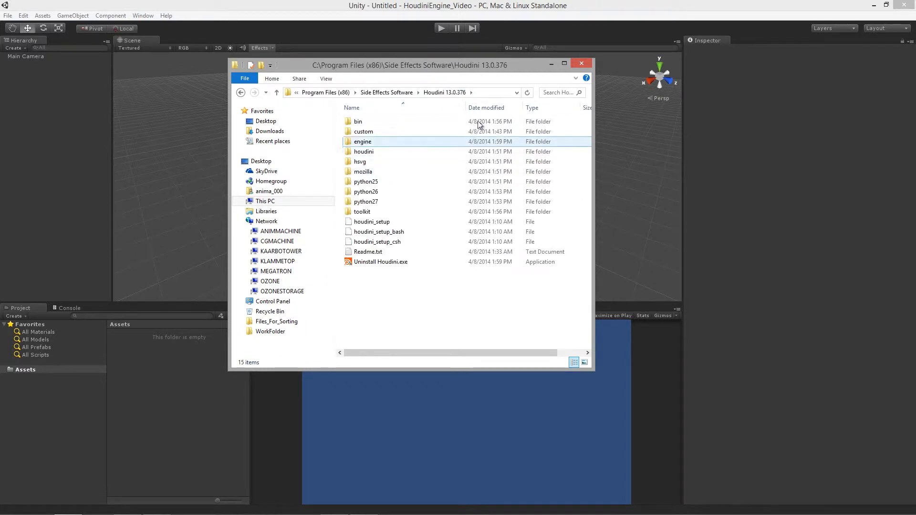
left_click(380, 262)
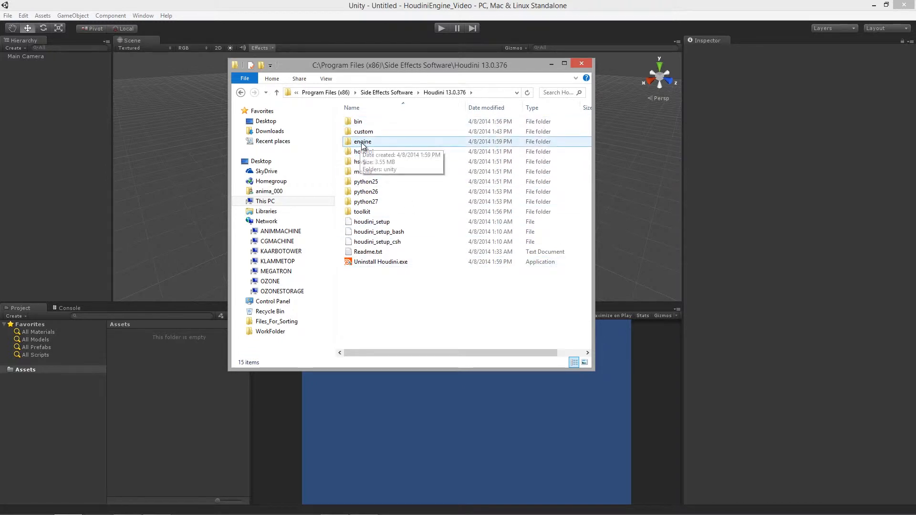
double_click(363, 141)
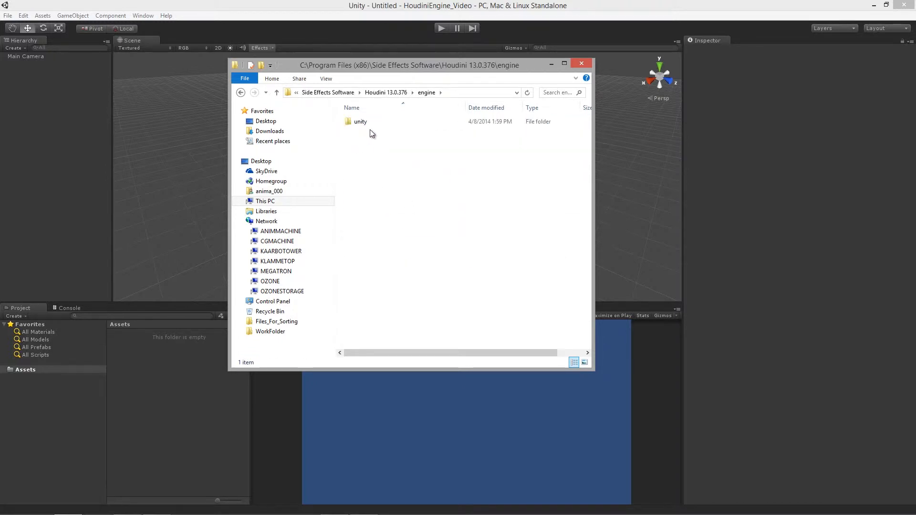
- Reach engine\unity\Assets and select all its plugin folders for copying
double_click(360, 122)
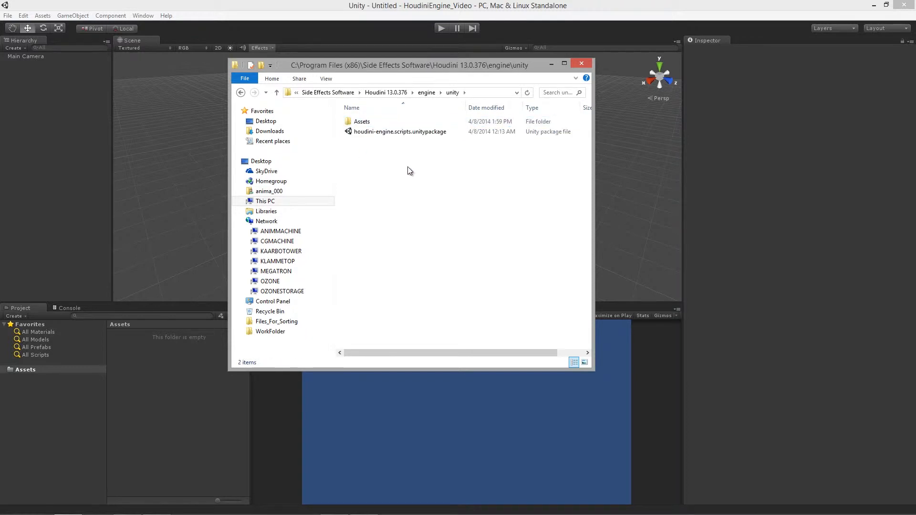
left_click(362, 121)
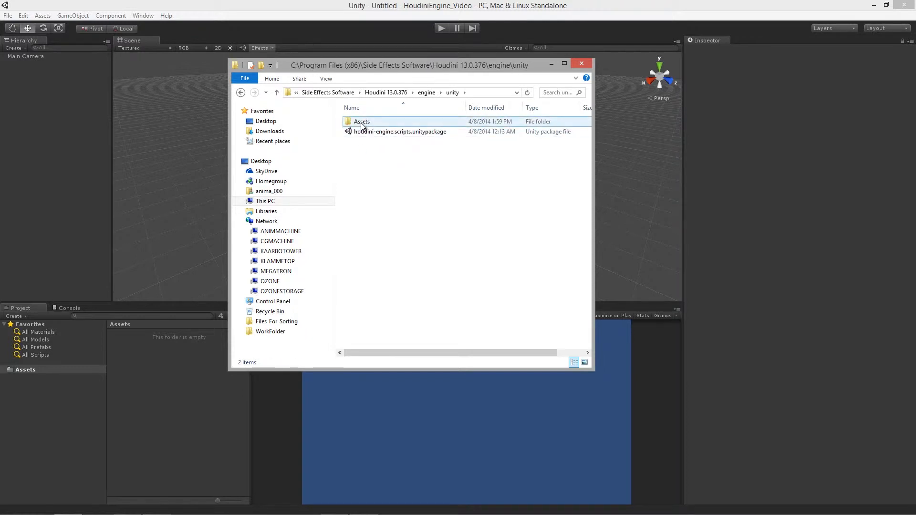
double_click(362, 121)
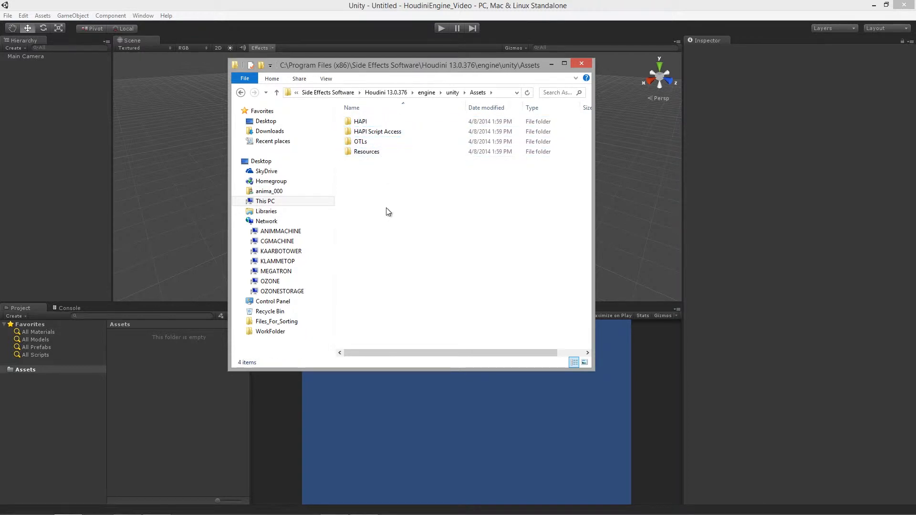
key("ctrl+a")
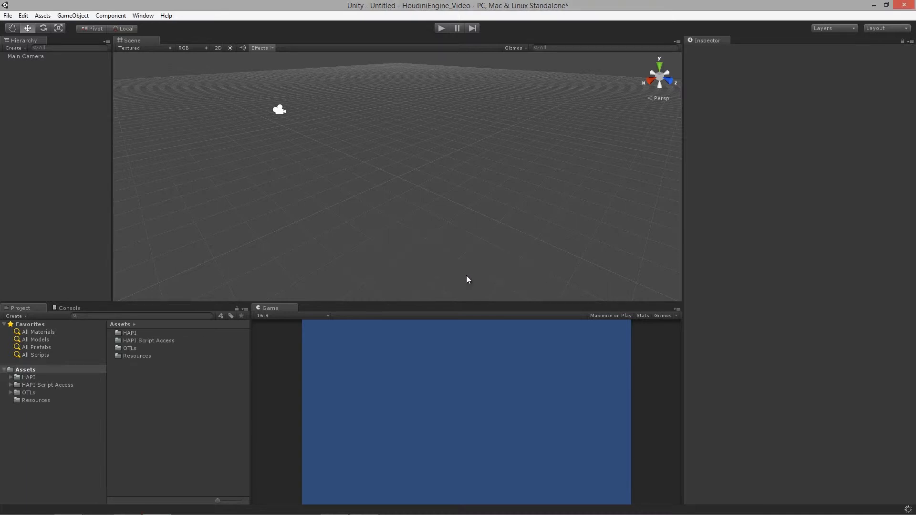
mouse_move(898, 508)
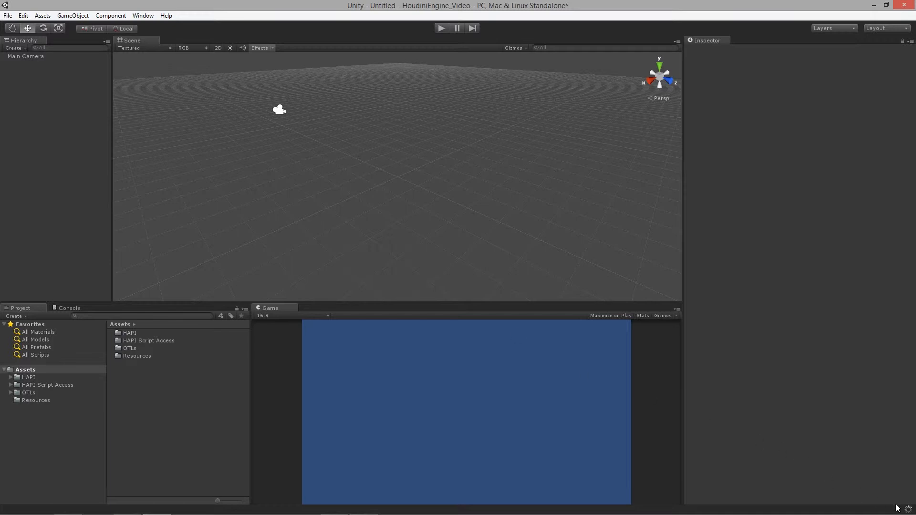
mouse_move(898, 499)
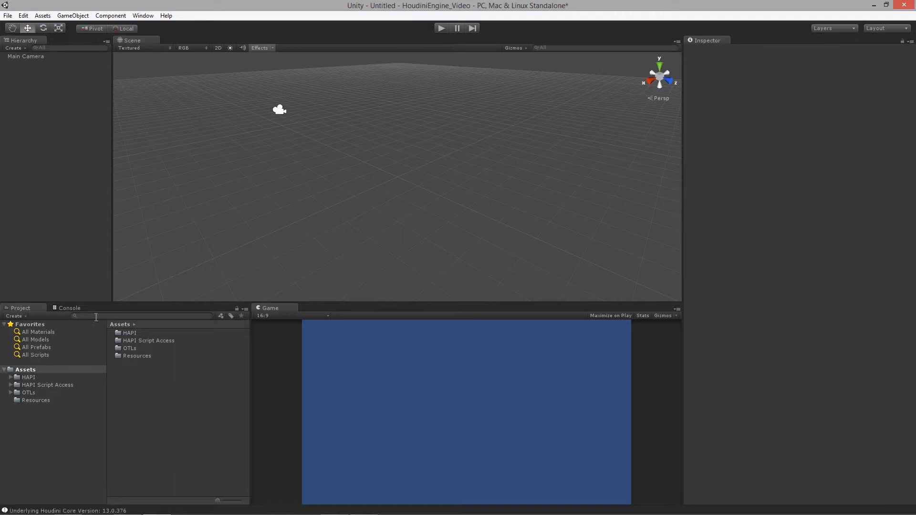
- Read the Console log confirming Houdini core version 13.0.376, then return to Project assets
left_click(69, 309)
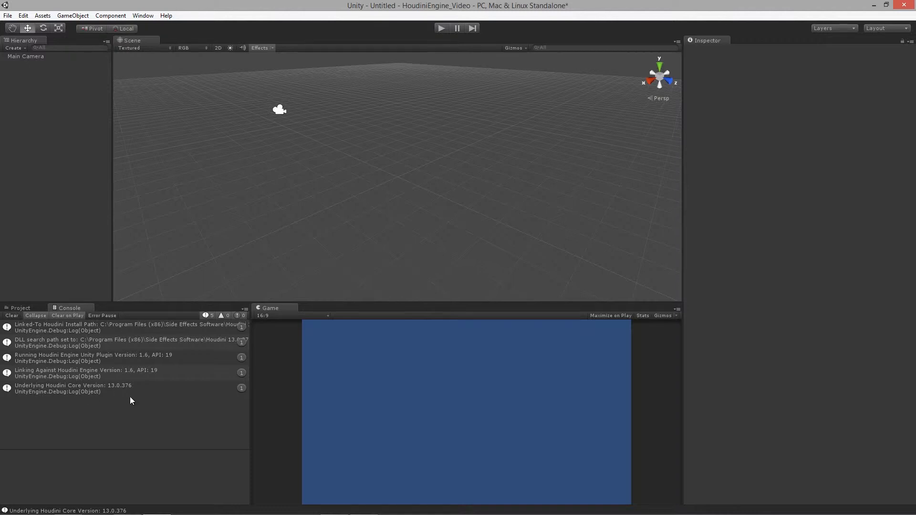
left_click(73, 389)
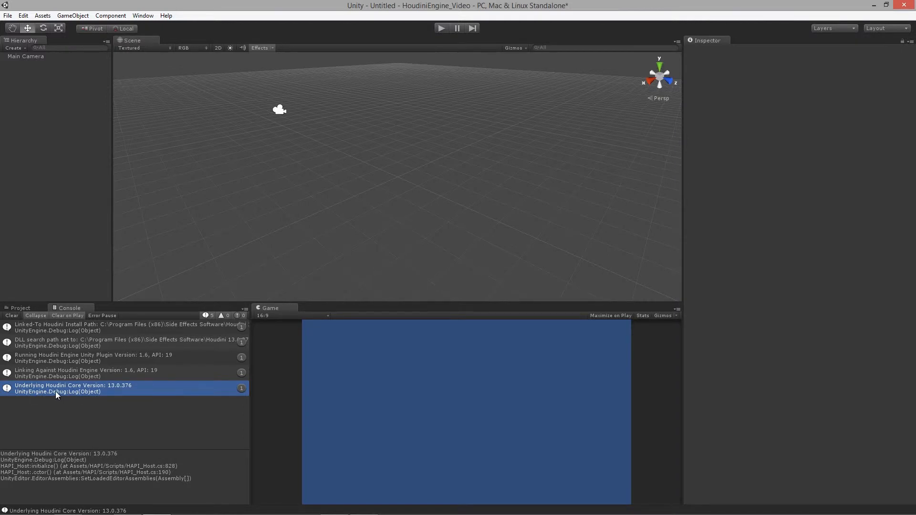
mouse_move(111, 393)
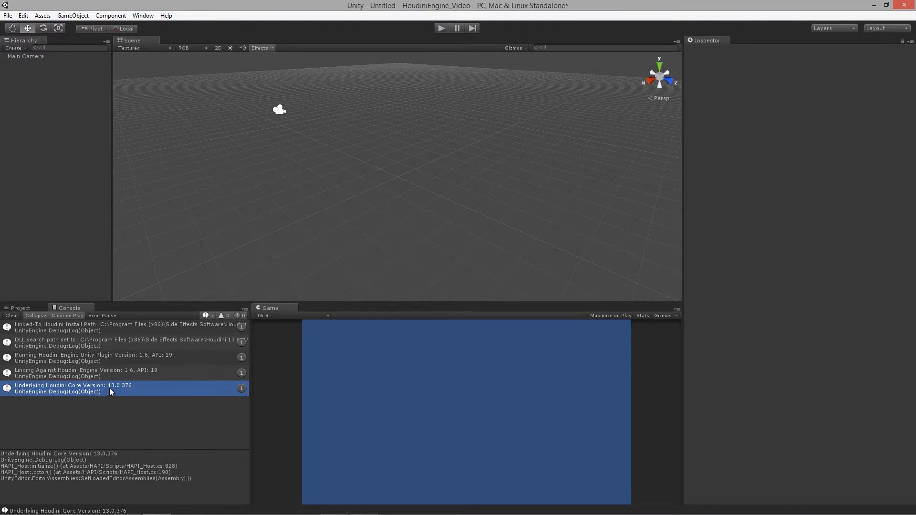
mouse_move(139, 391)
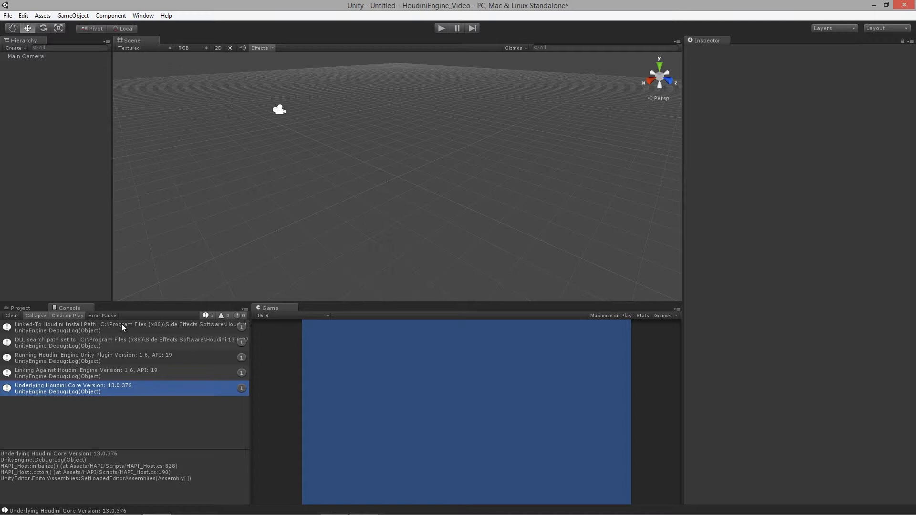
mouse_move(56, 347)
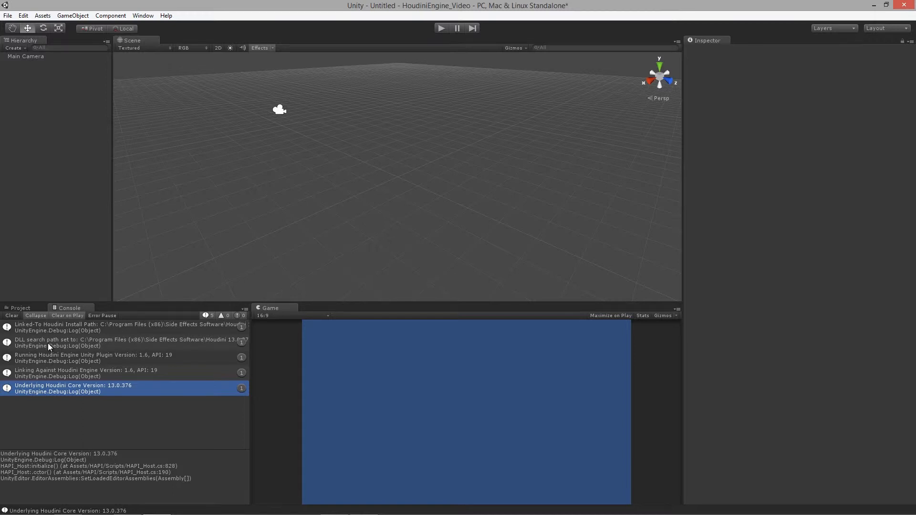
mouse_move(132, 415)
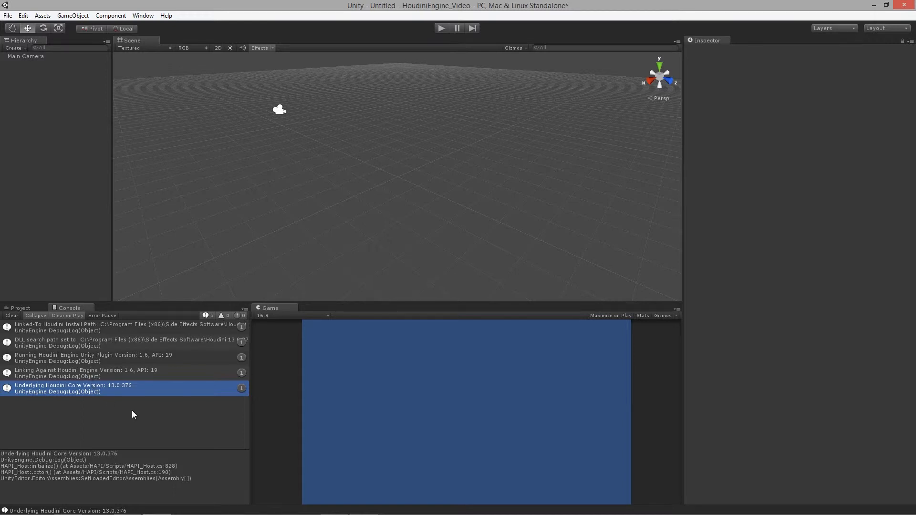
mouse_move(100, 400)
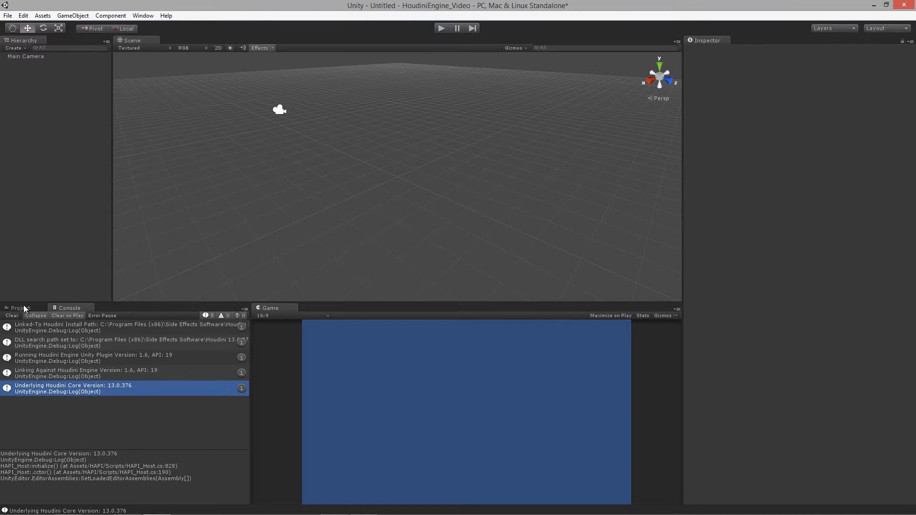
left_click(18, 308)
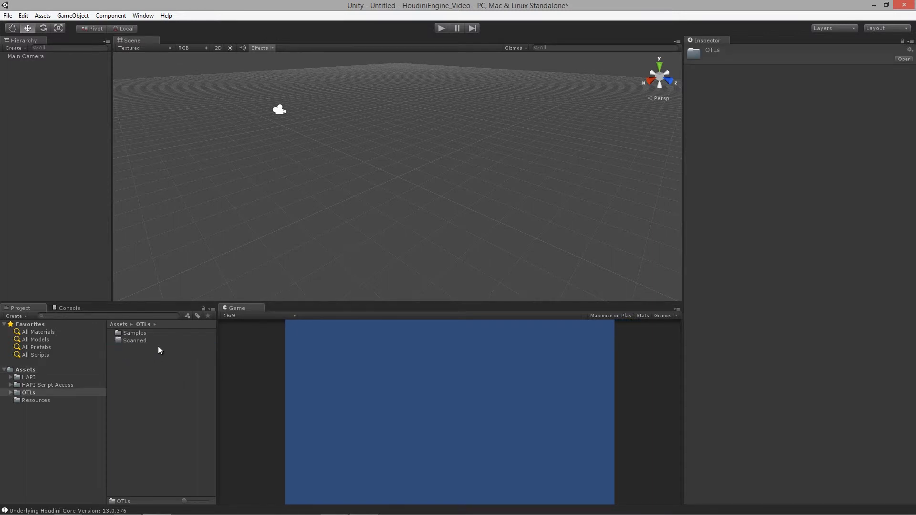
- Look inside the Scanned folder, then show the OTLs Samples folder of example assets
double_click(134, 339)
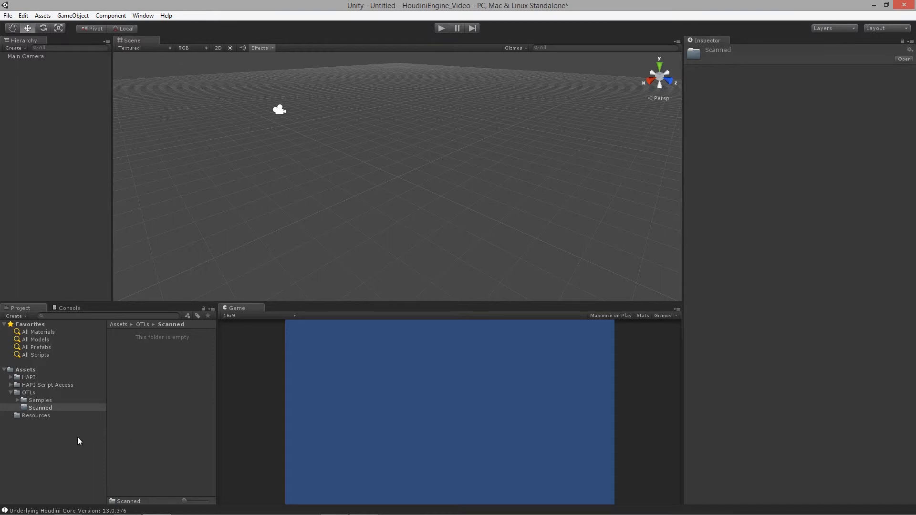
left_click(40, 400)
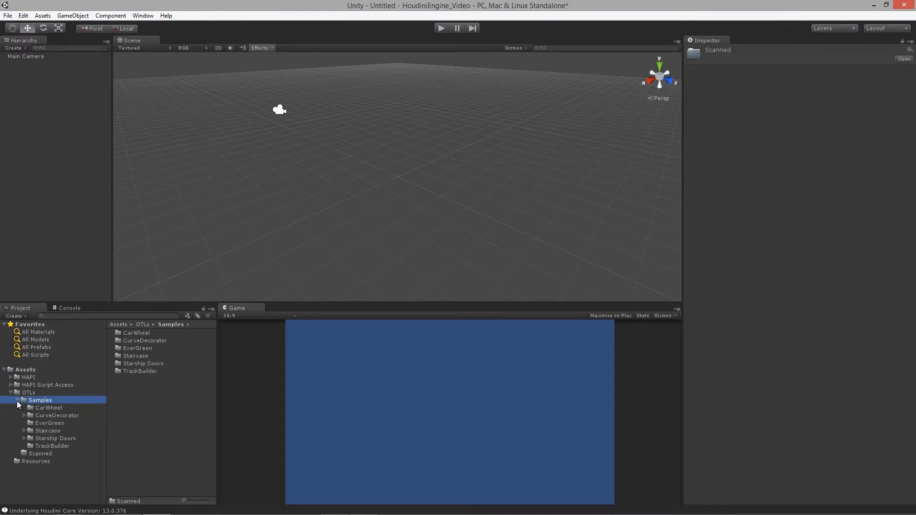
mouse_move(182, 401)
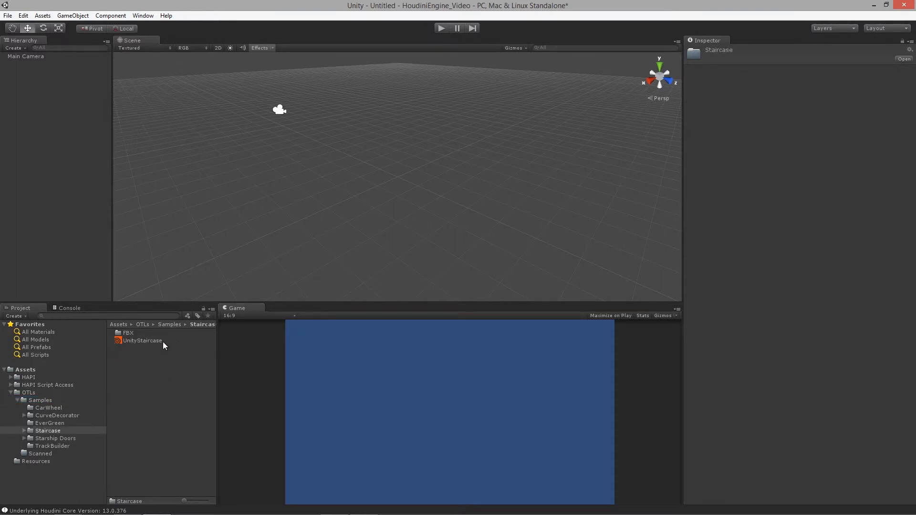
mouse_move(152, 347)
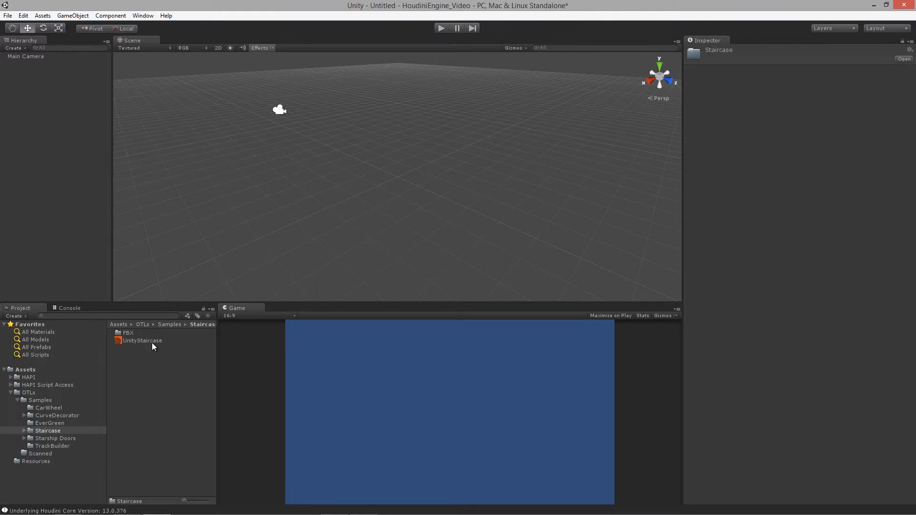
mouse_move(149, 345)
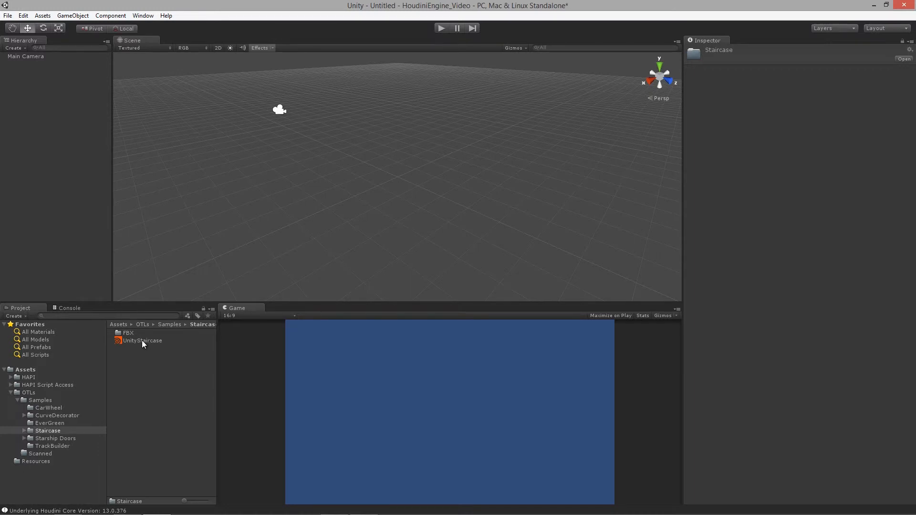
double_click(143, 341)
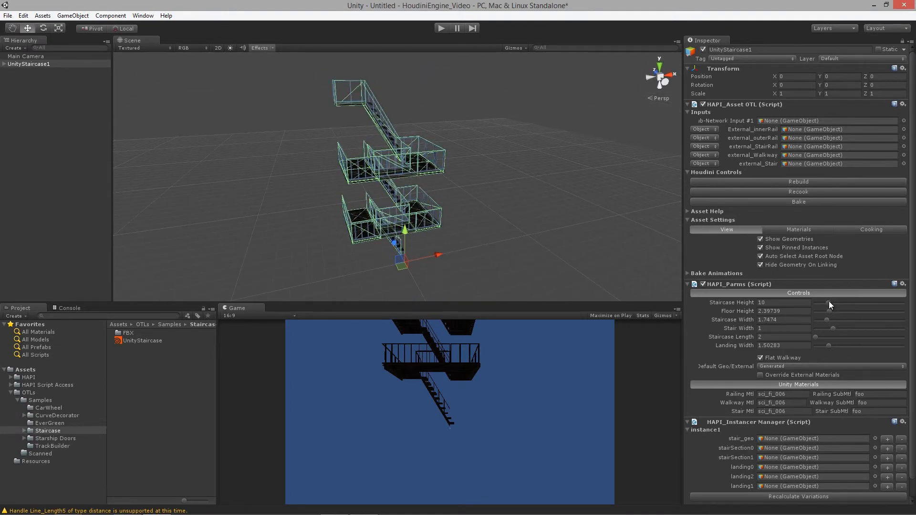
- Retune Staircase Height to about 10.8 and Floor Height to about 1.9, regenerating the staircase
left_click_drag(827, 303, 844, 302)
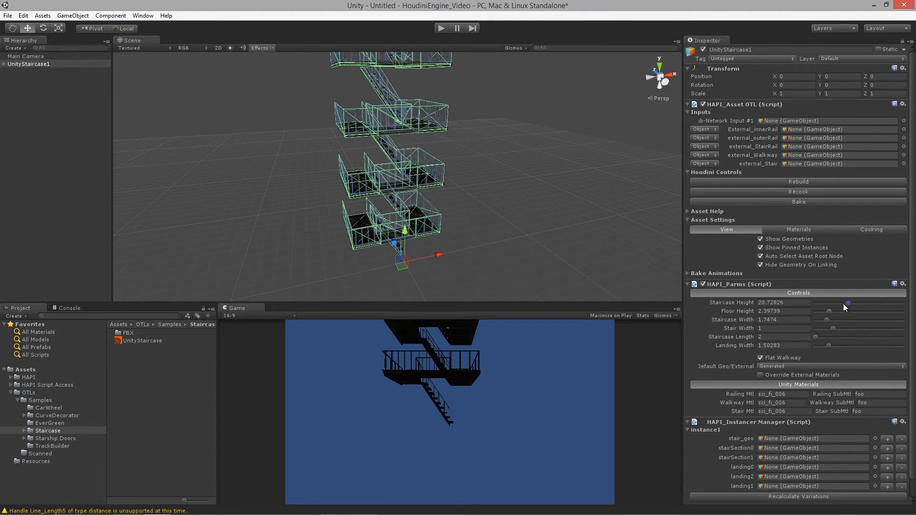
left_click_drag(845, 303, 832, 317)
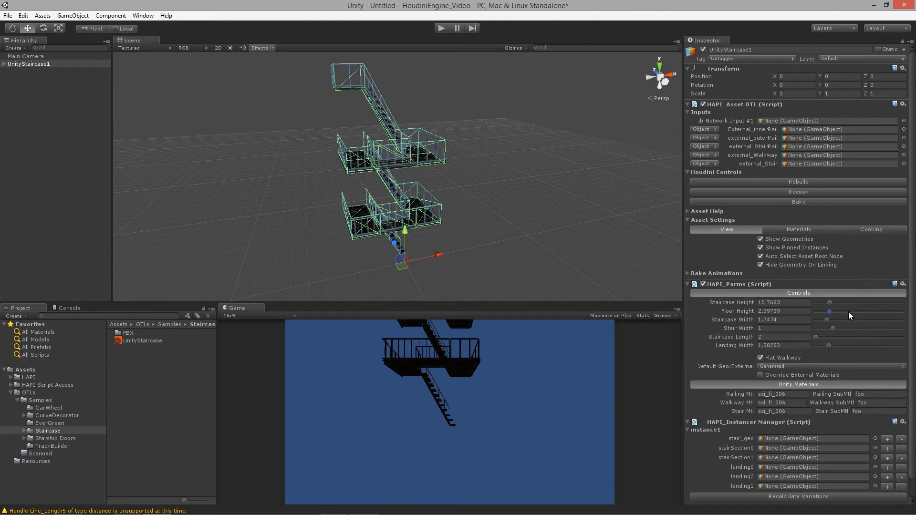
left_click_drag(827, 311, 847, 311)
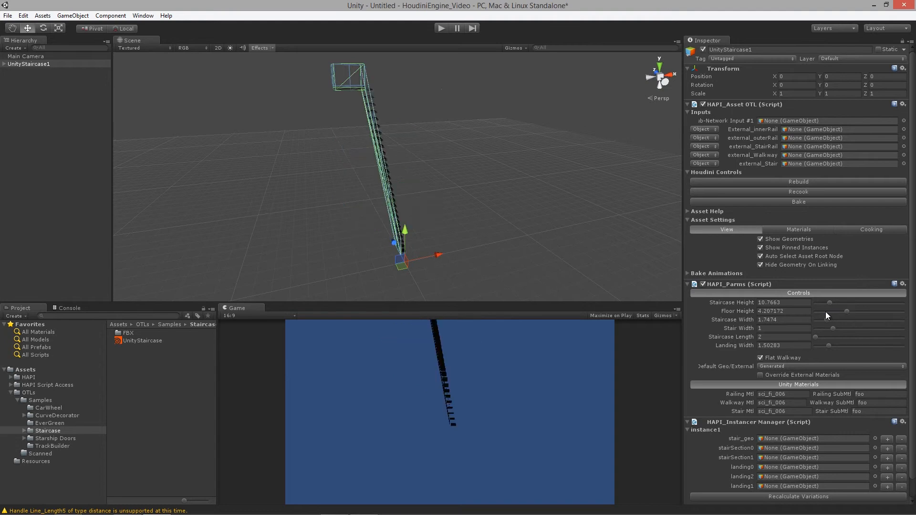
left_click_drag(846, 311, 829, 311)
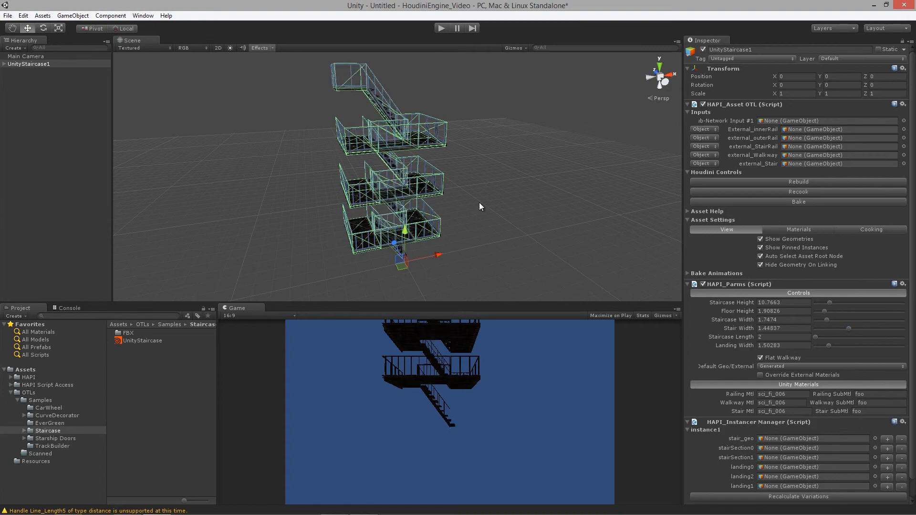
left_click_drag(479, 204, 409, 223)
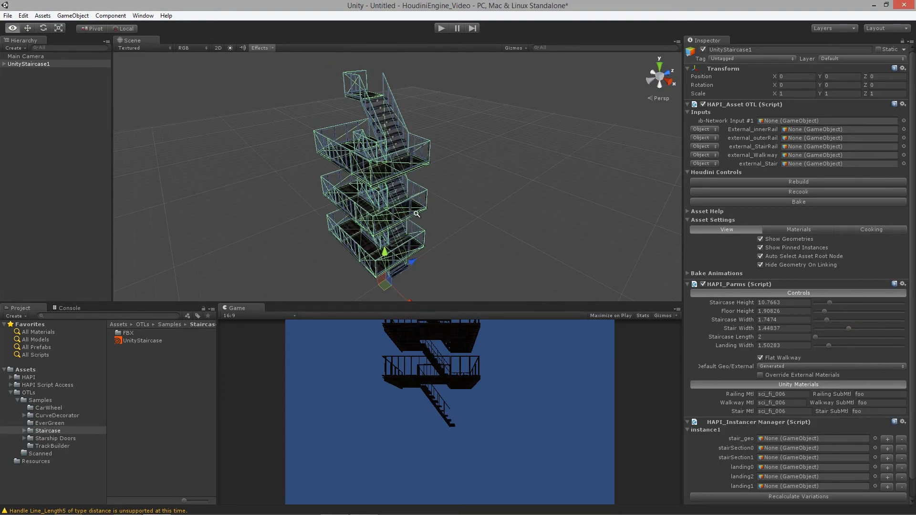